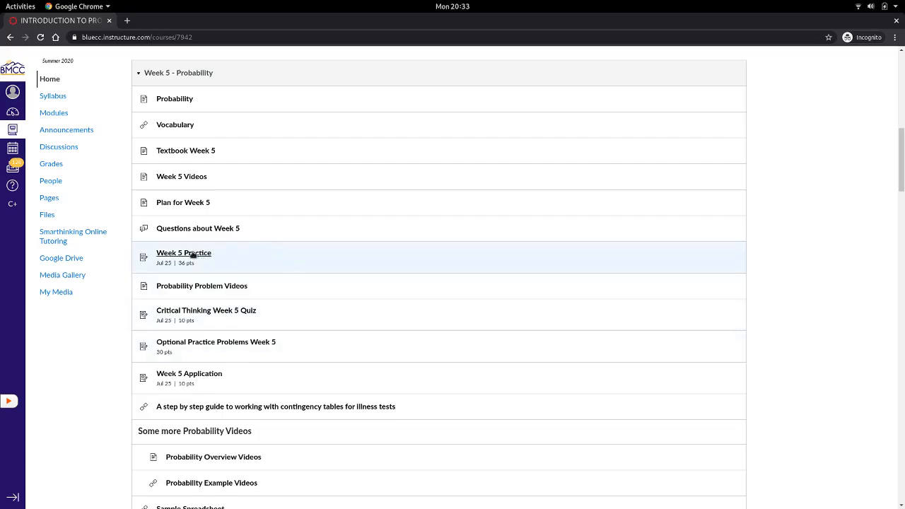
mouse_move(184, 253)
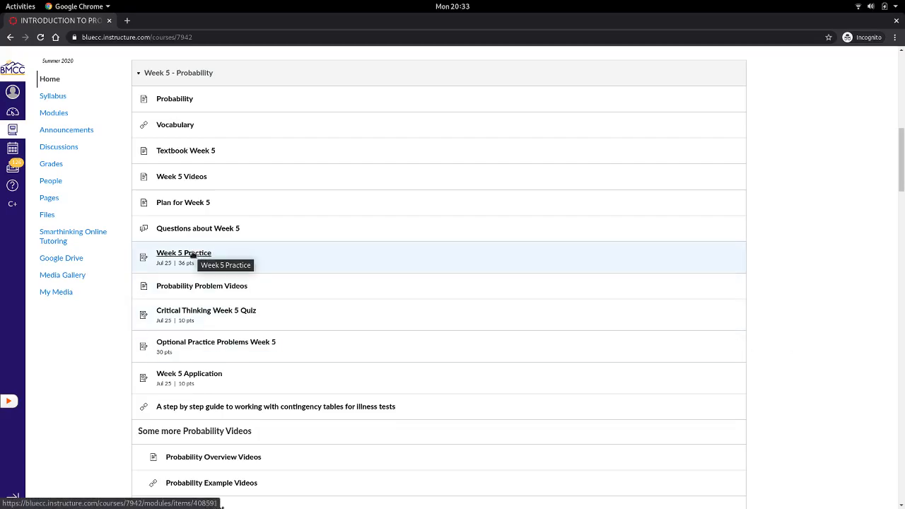
Redeem a LatePass on the overdue Week 5 Practice so it is due Mon 7/27/20
click(183, 252)
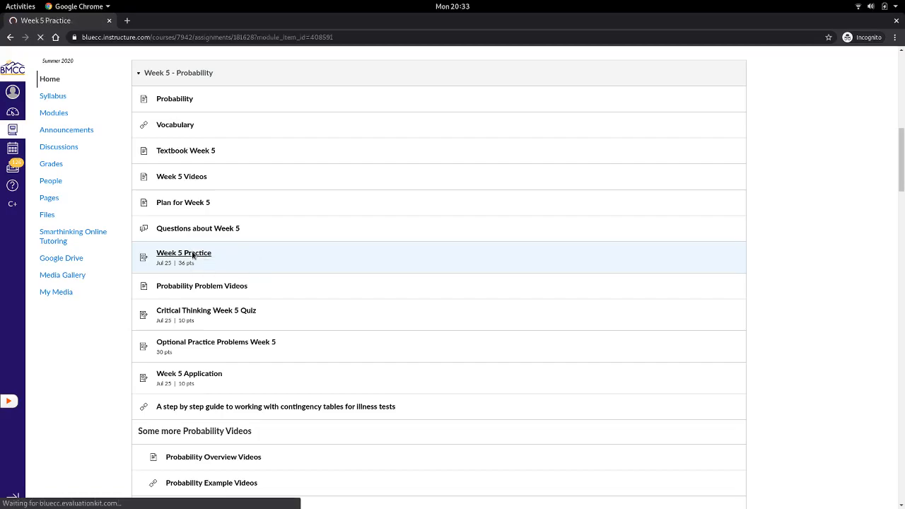
click(184, 252)
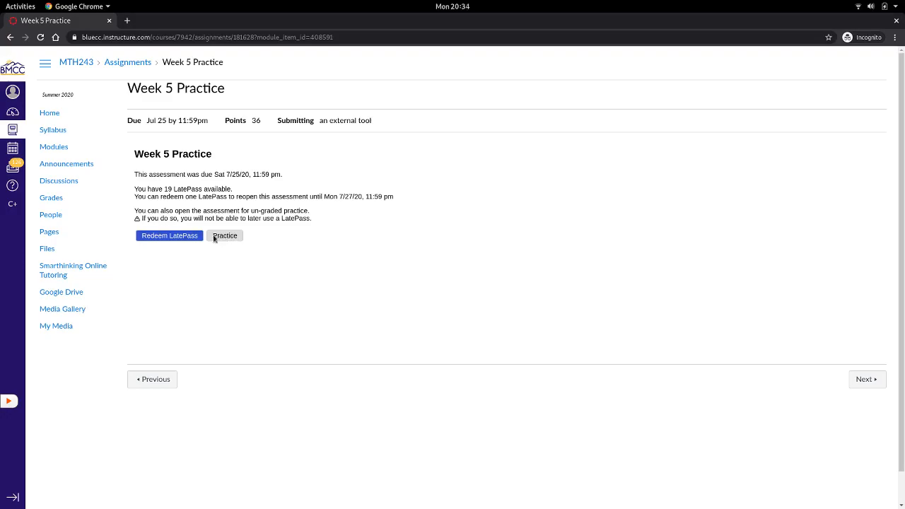
mouse_move(170, 235)
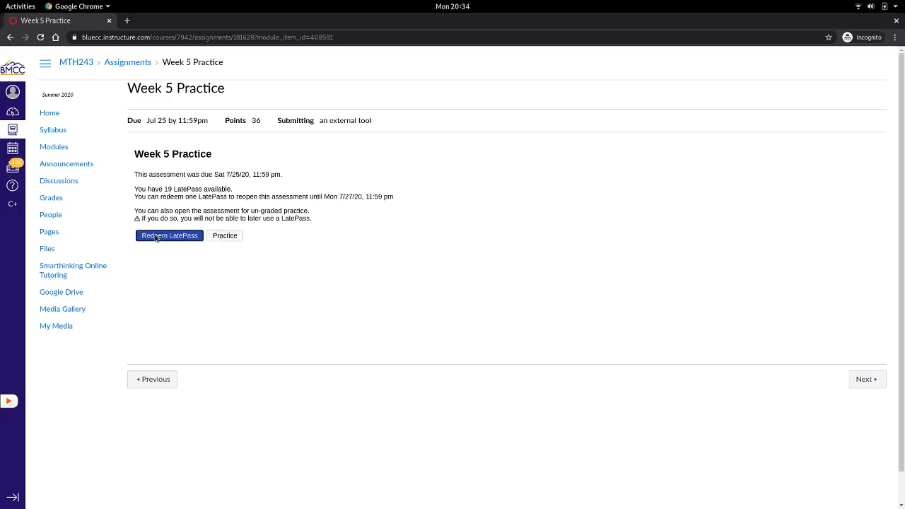
click(169, 235)
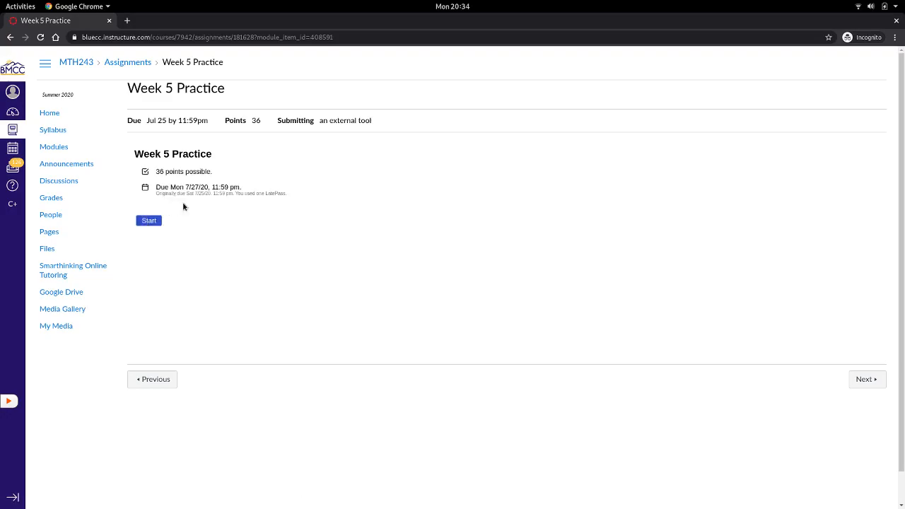
Start the reopened Week 5 Practice, then return to the course home page
click(148, 220)
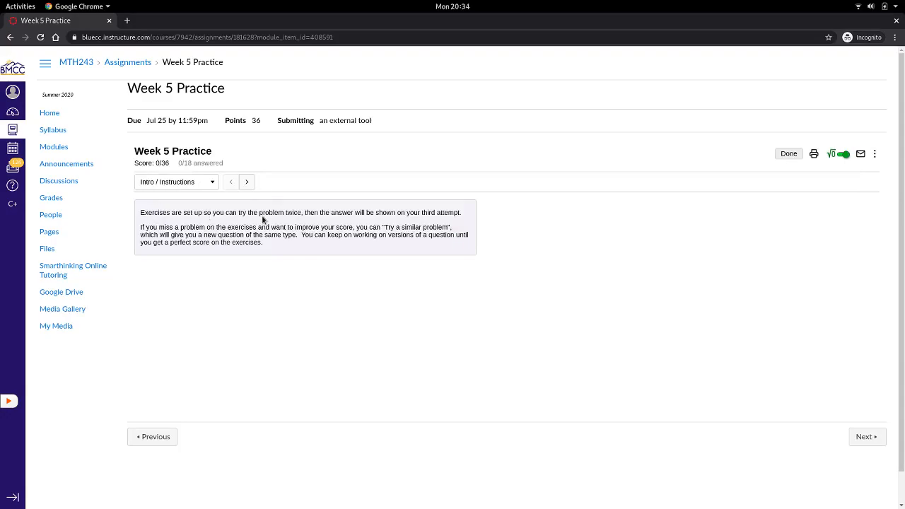
click(50, 113)
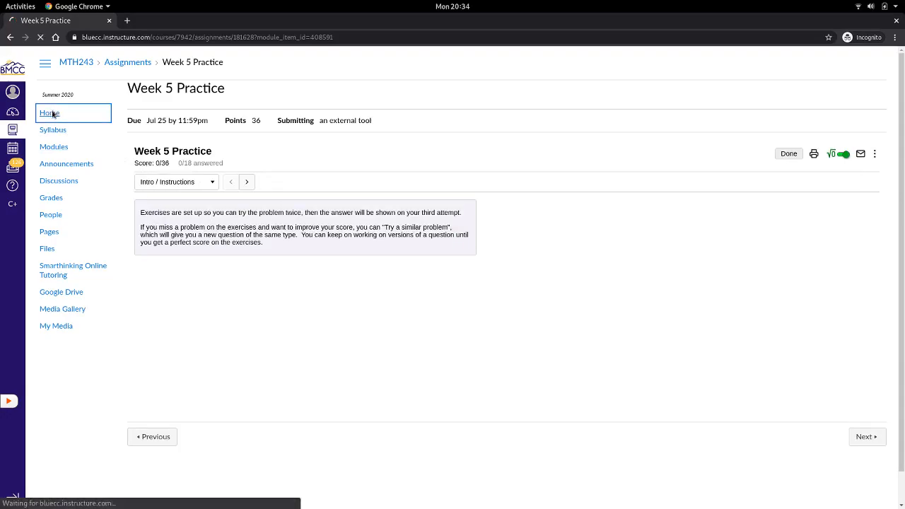
From the Week 6 module, start the Week 6 Practice assessment at 0 of 24 points
click(49, 114)
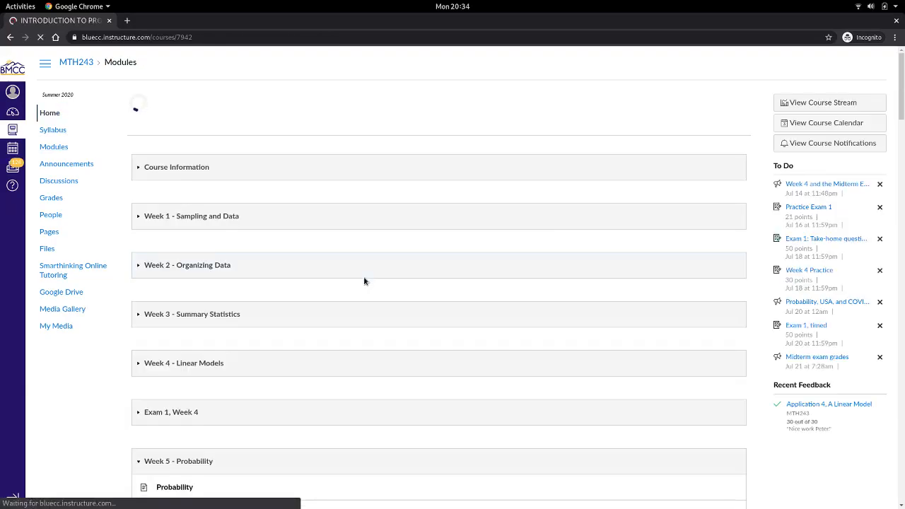
scroll(down, 3)
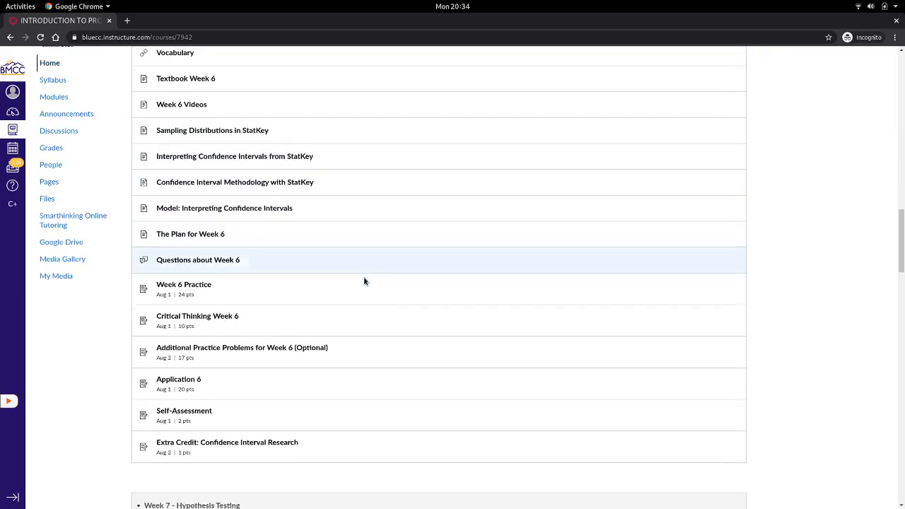
click(184, 284)
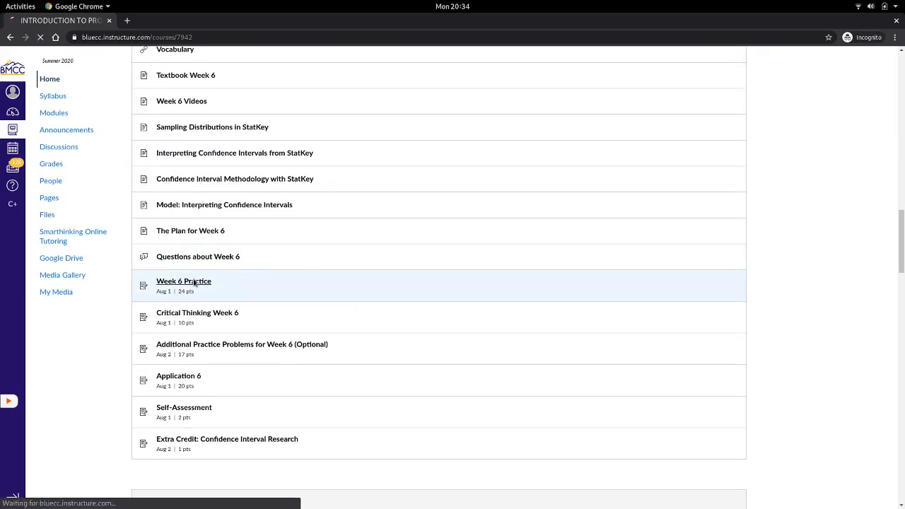
click(183, 282)
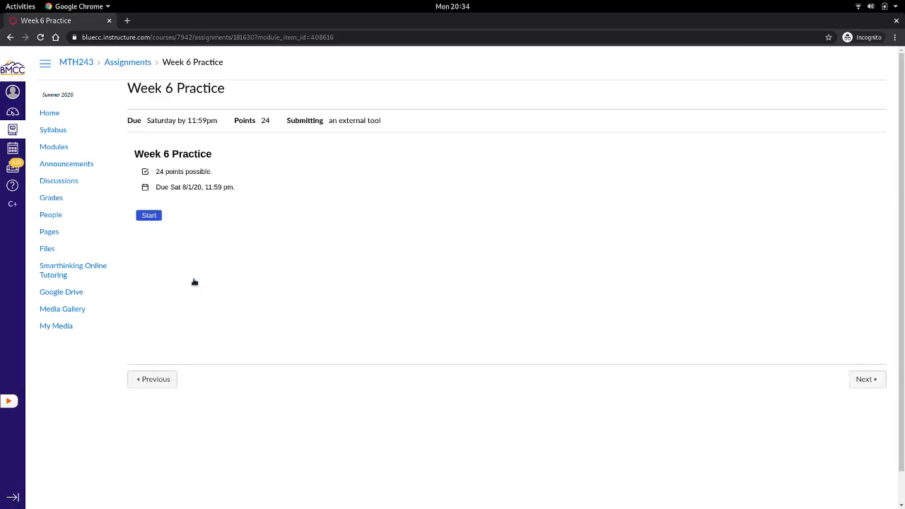
click(149, 214)
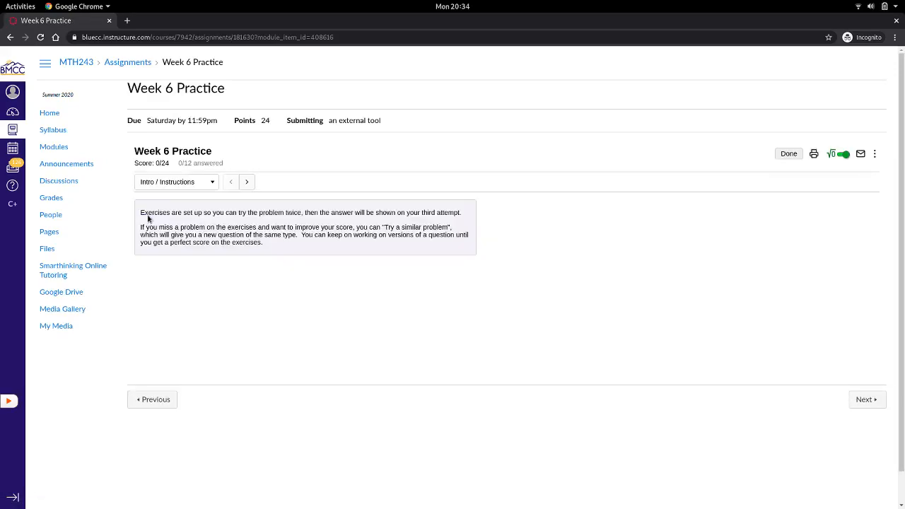
mouse_move(874, 152)
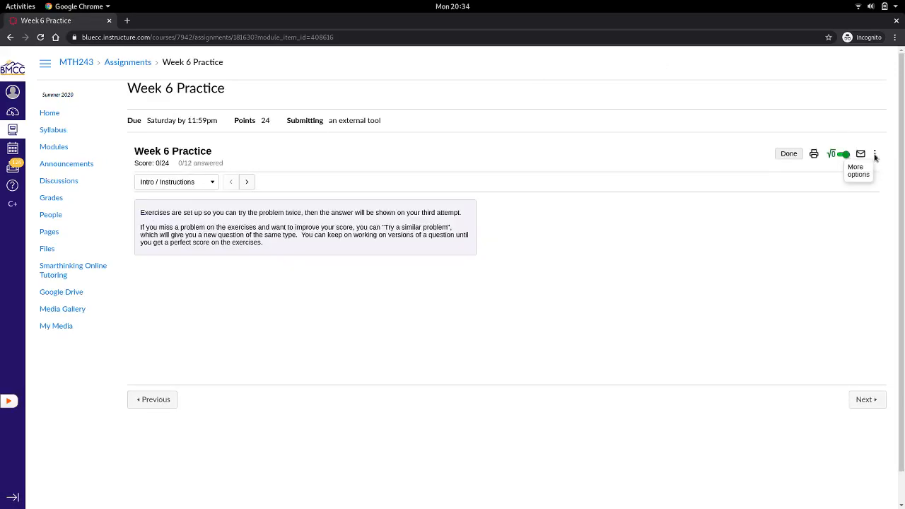
Choose Redeem LatePass from the assessment's More options menu
click(874, 153)
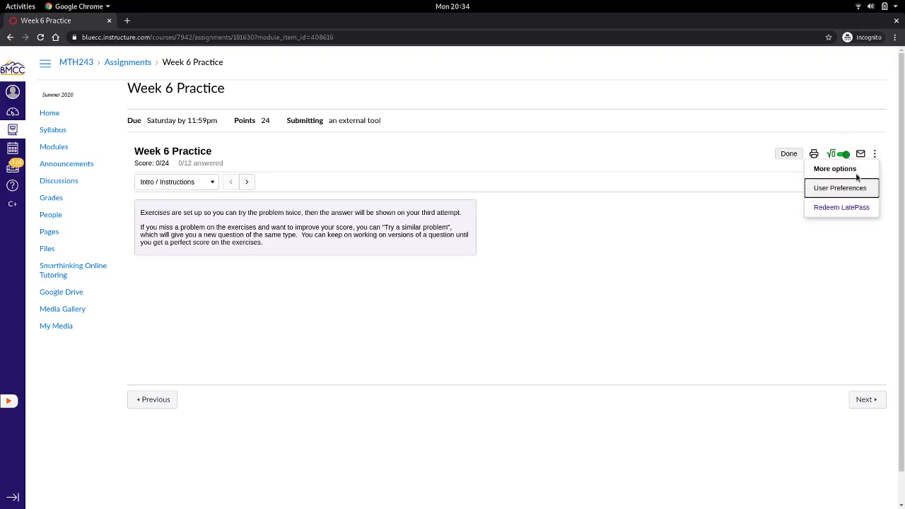
click(841, 207)
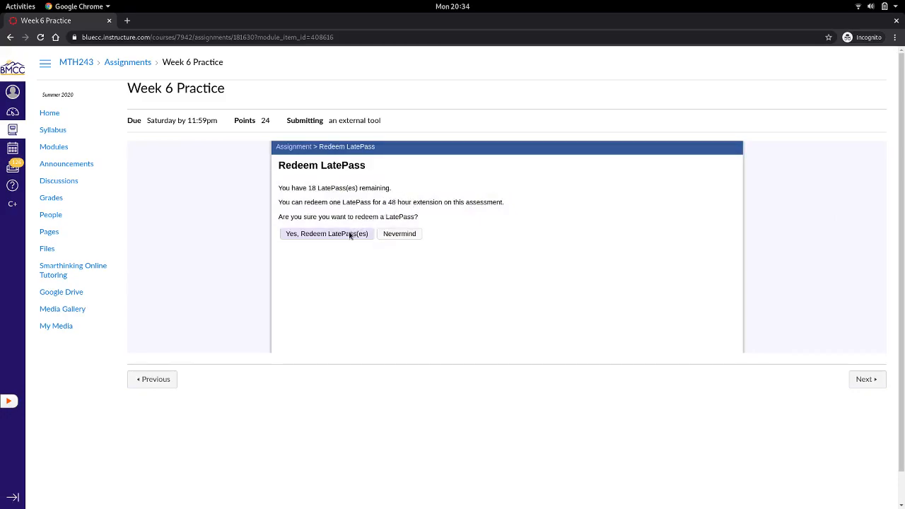
Confirm spending the LatePass so Week 6 Practice is due Mon 8/3/20
click(327, 233)
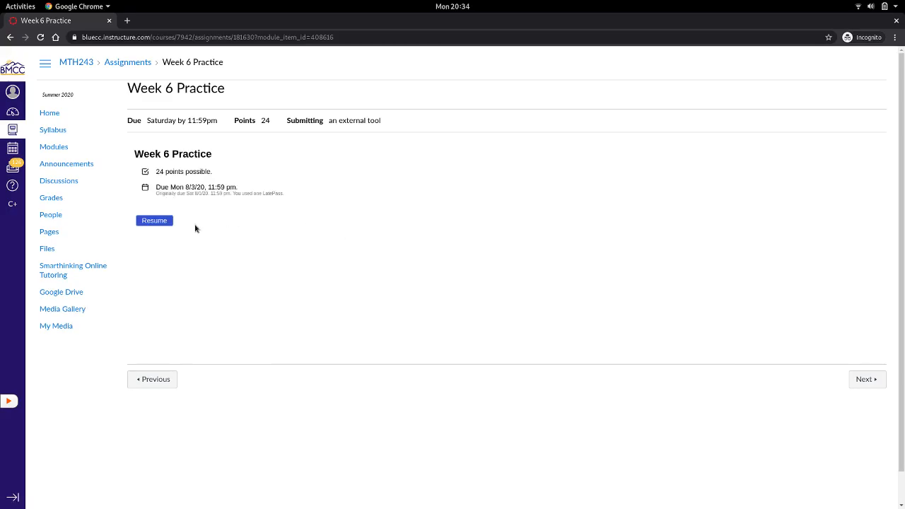